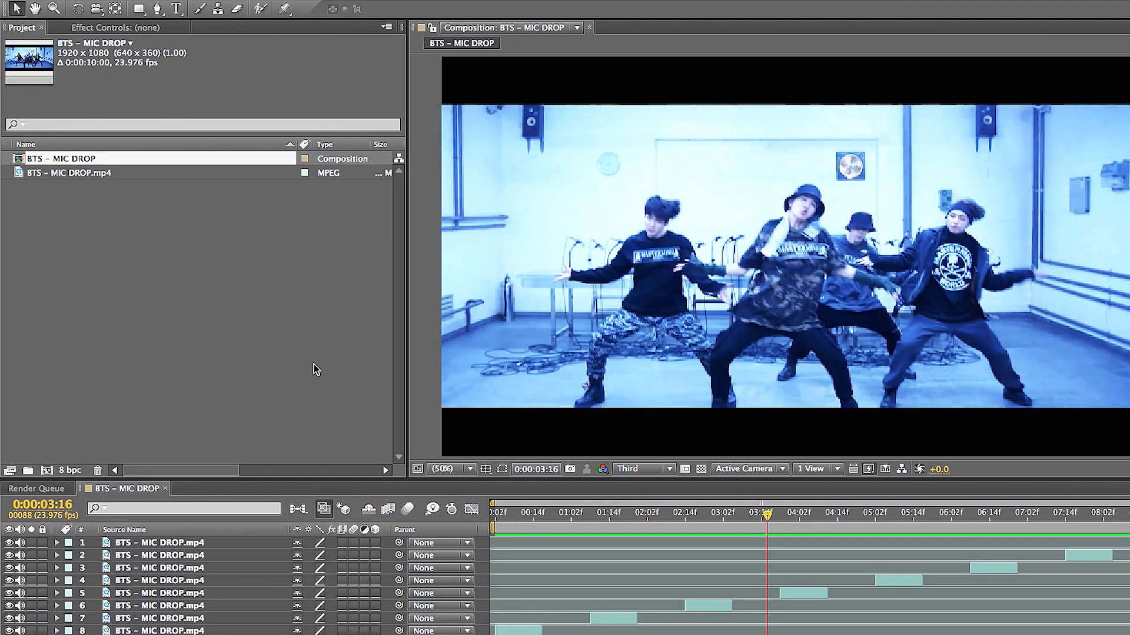
{"action": "mouse_move", "coordinate": [499, 282]}
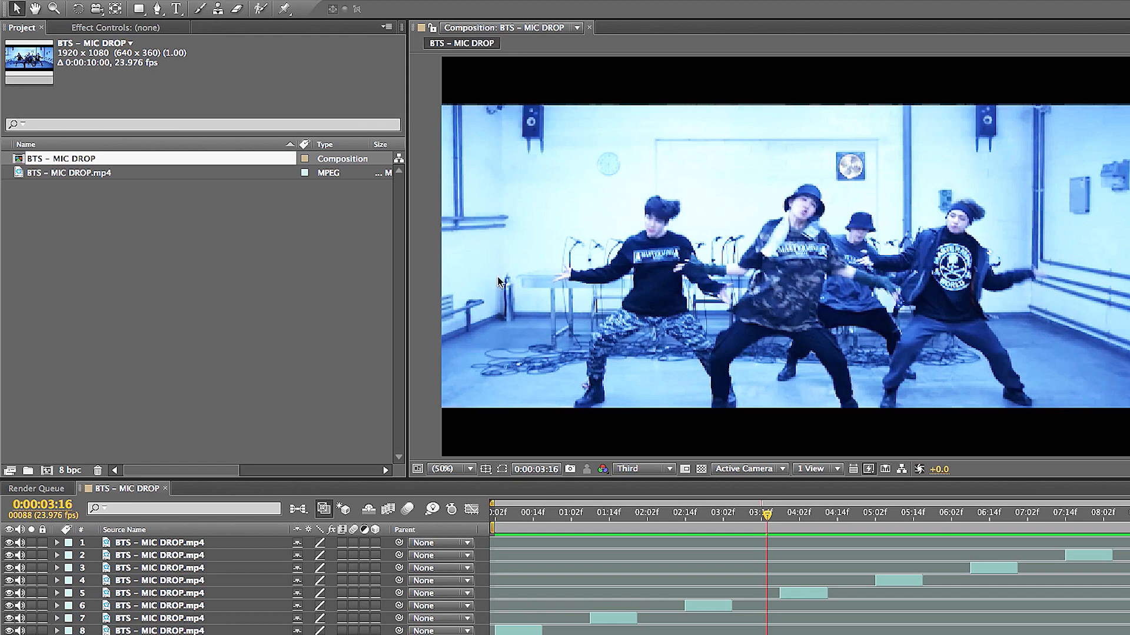
{"action": "mouse_move", "coordinate": [559, 199]}
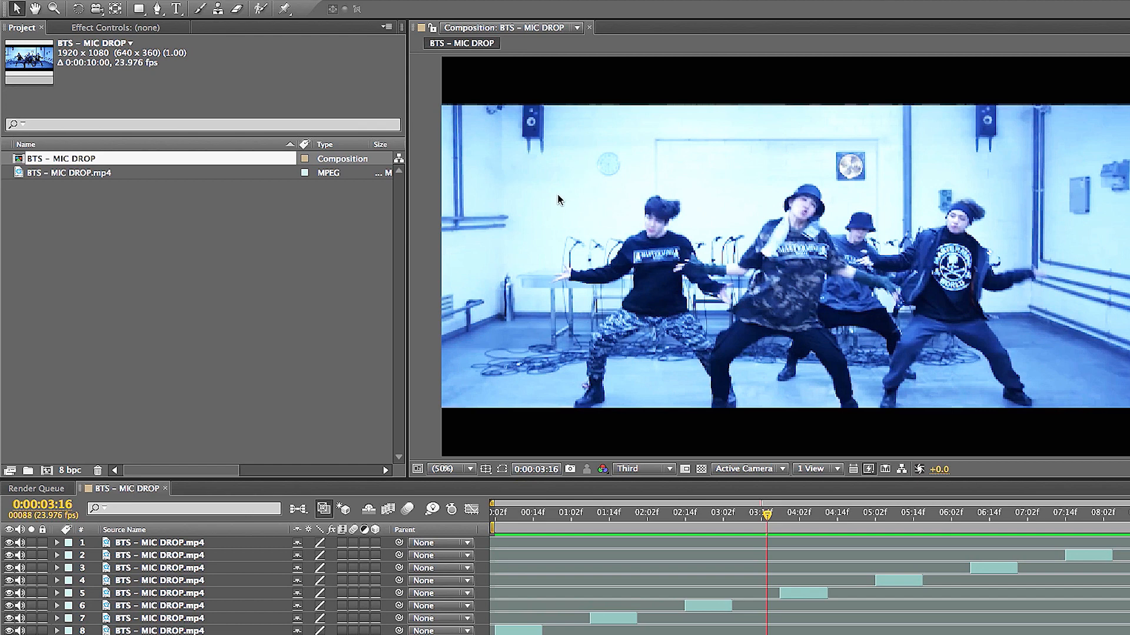
{"action": "mouse_move", "coordinate": [286, 306]}
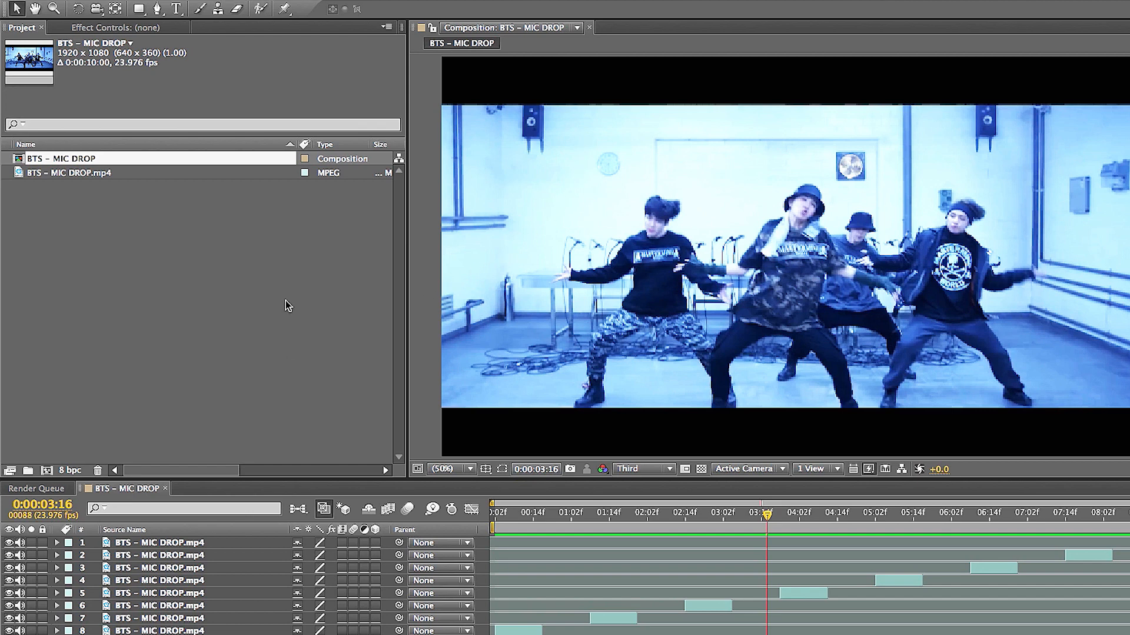
{"action": "mouse_move", "coordinate": [322, 300]}
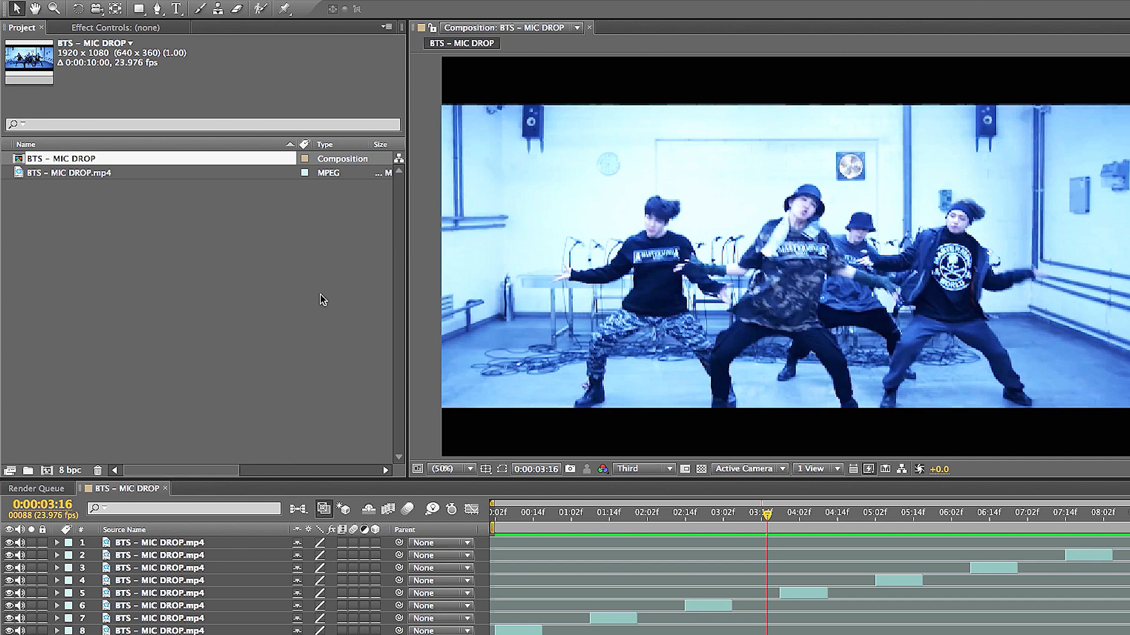
{"action": "mouse_move", "coordinate": [330, 302]}
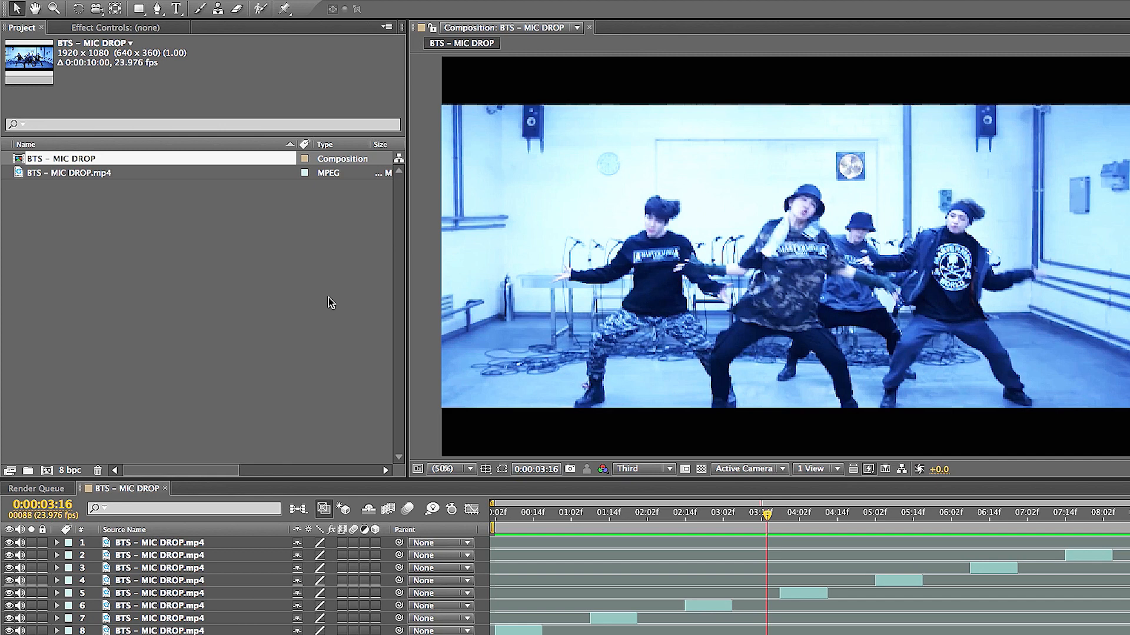
{"action": "mouse_move", "coordinate": [319, 342]}
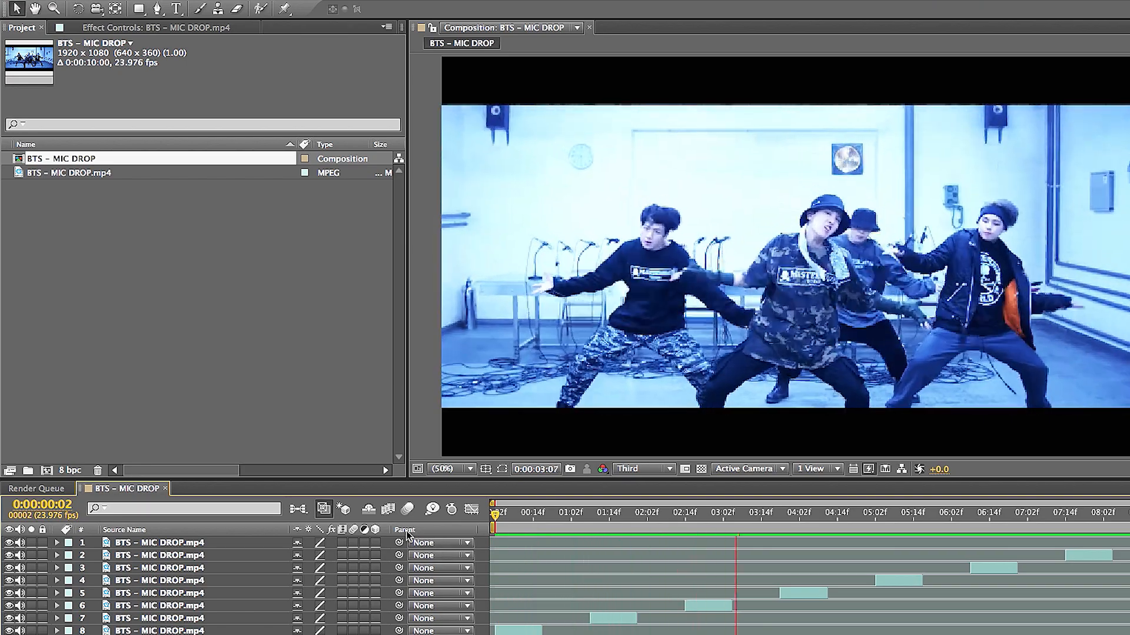
Move the playhead later, review the current comp's size settings, then enter a width of 1080.
{"action": "left_click", "coordinate": [882, 530]}
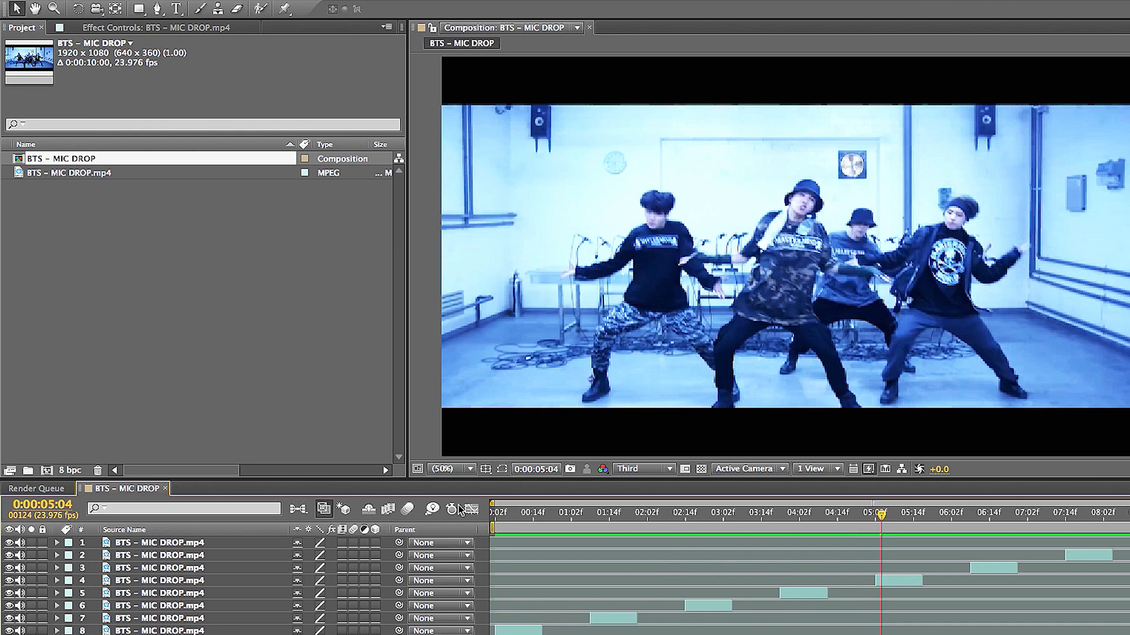
{"action": "mouse_move", "coordinate": [181, 258]}
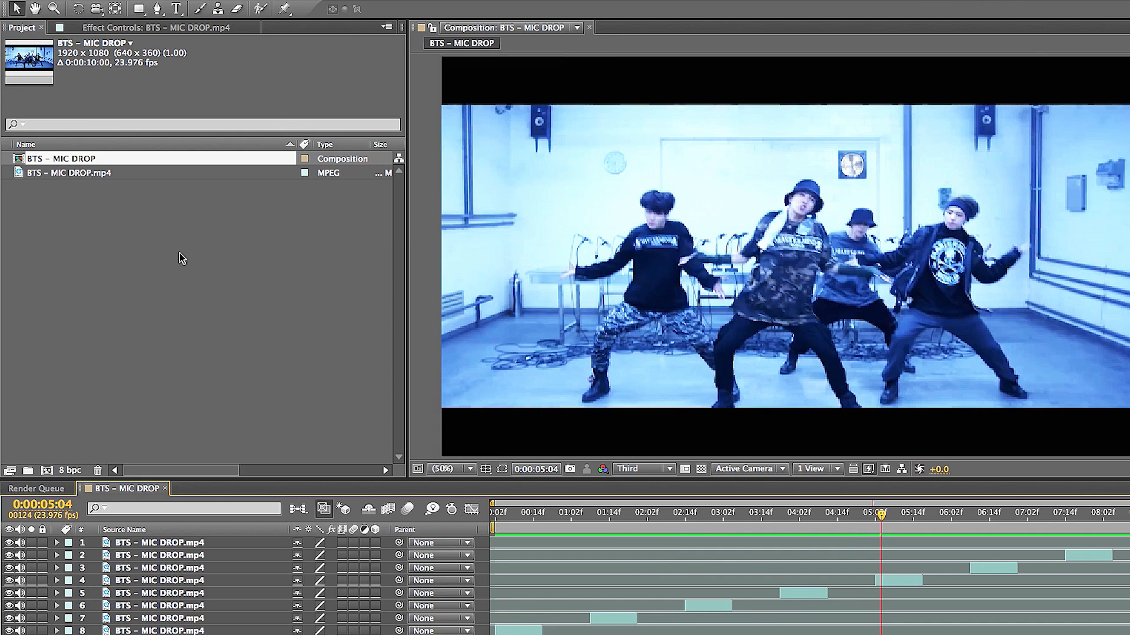
{"action": "mouse_move", "coordinate": [140, 193]}
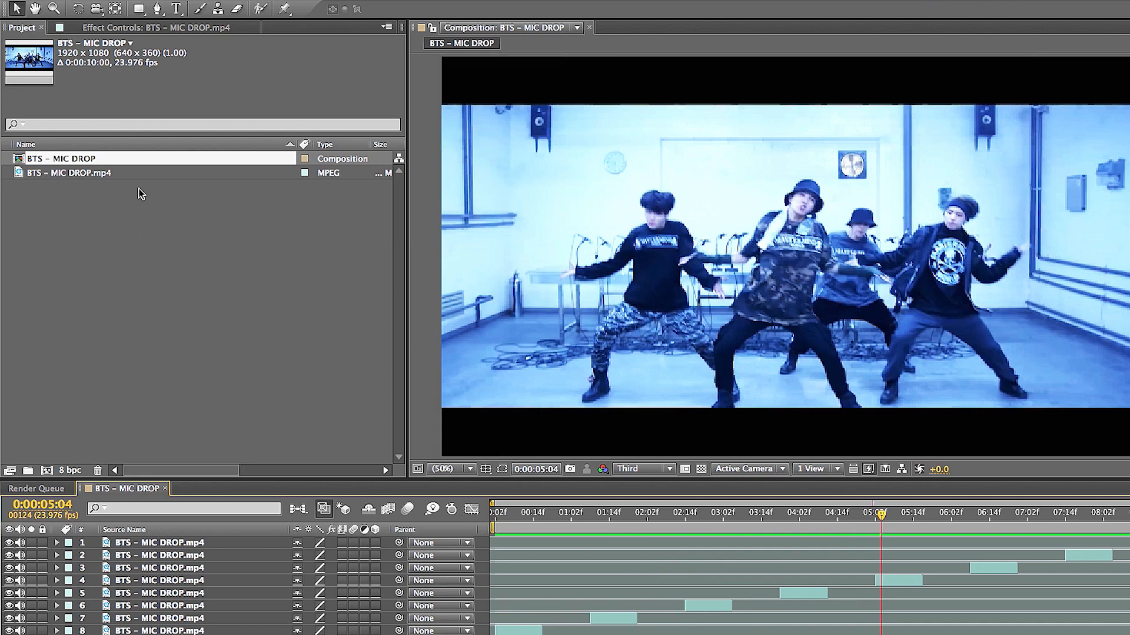
{"action": "key", "text": "Cmd+K"}
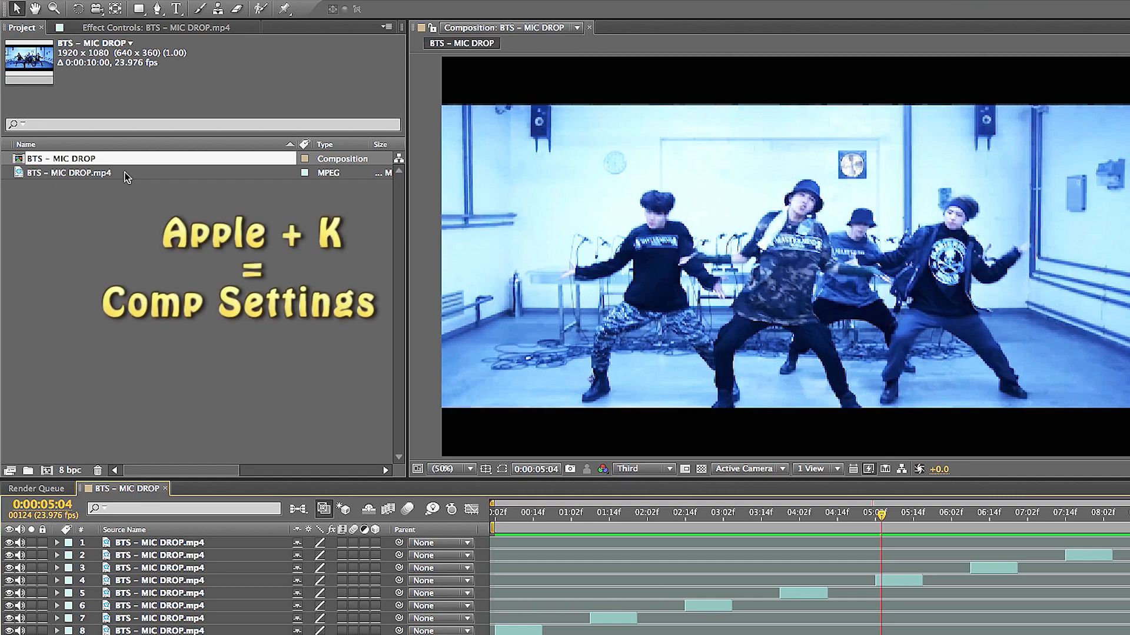
{"action": "key", "text": "Cmd+K"}
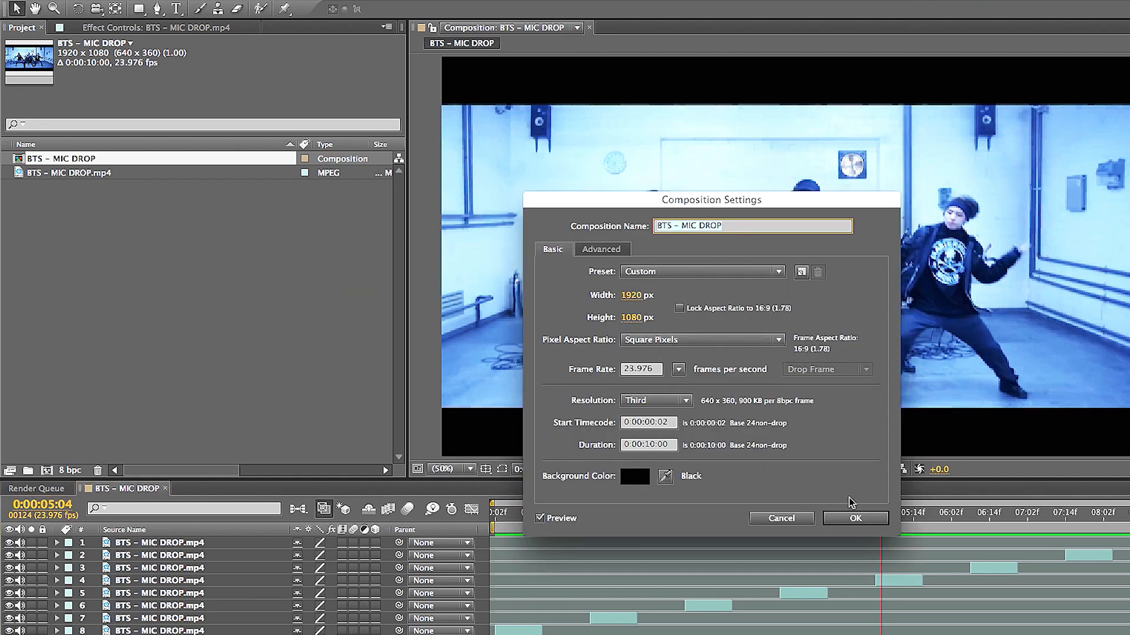
{"action": "left_click", "coordinate": [856, 519]}
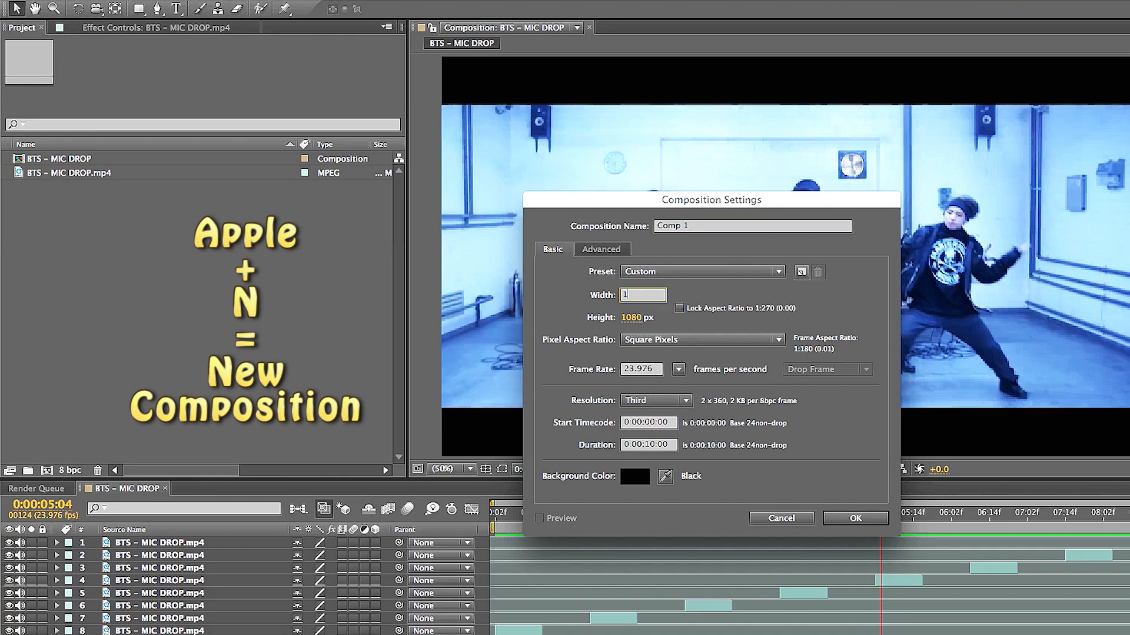
{"action": "type", "text": "1080"}
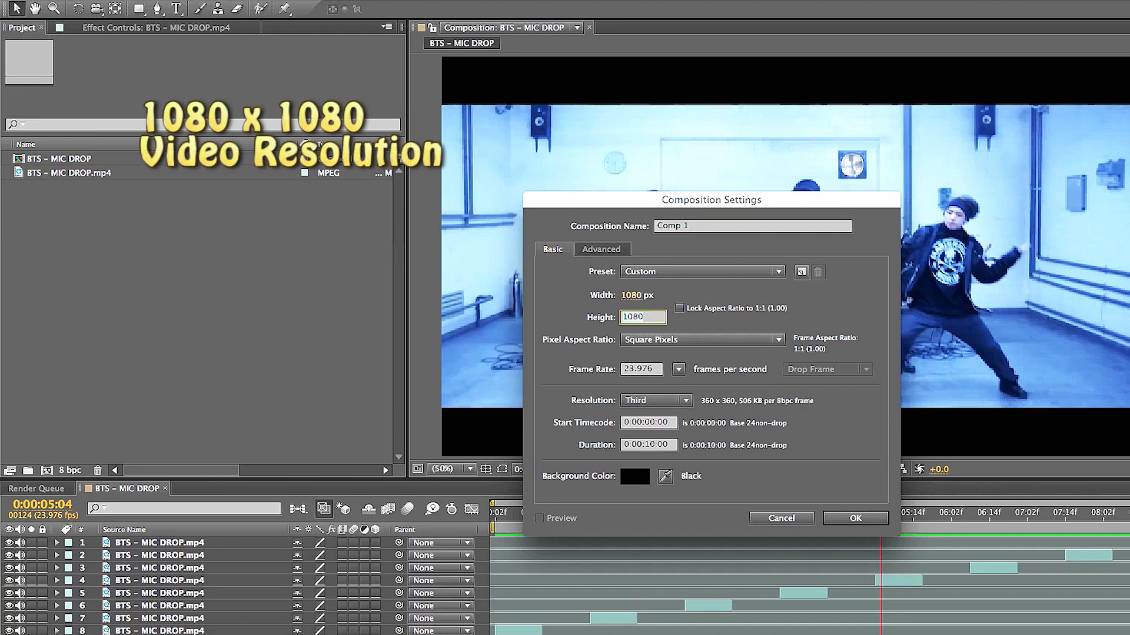
{"action": "mouse_move", "coordinate": [770, 325]}
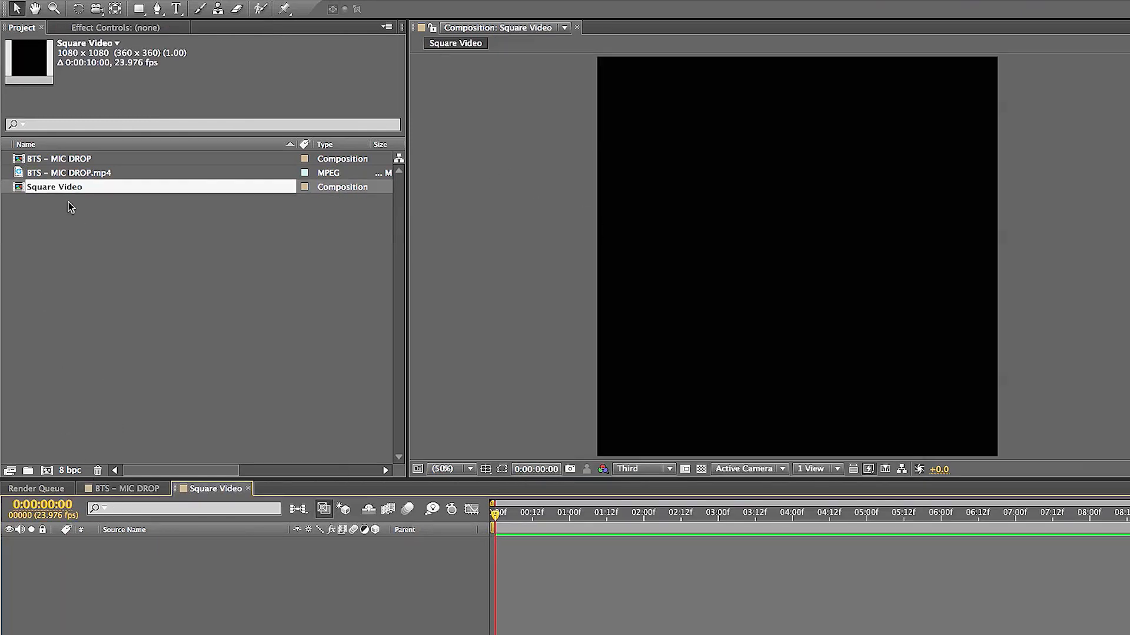
Add the BTS – MIC DROP comp as a layer in the Square Video timeline.
{"action": "left_click", "coordinate": [62, 158]}
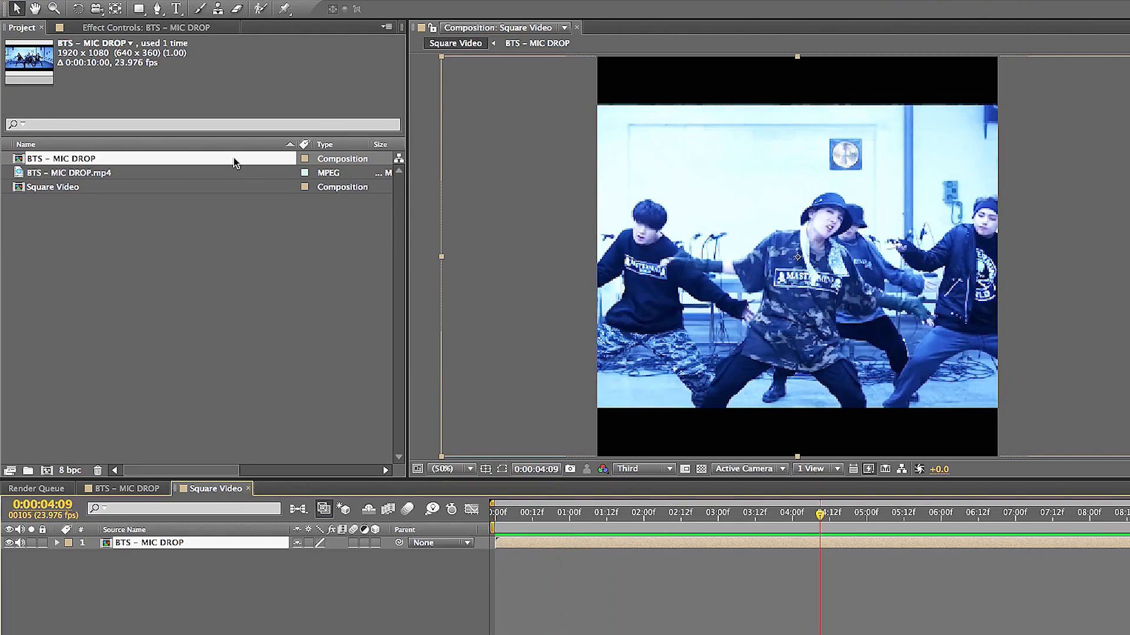
Add Square Video to the Render Queue with an H.264 output module.
{"action": "left_click", "coordinate": [211, 9]}
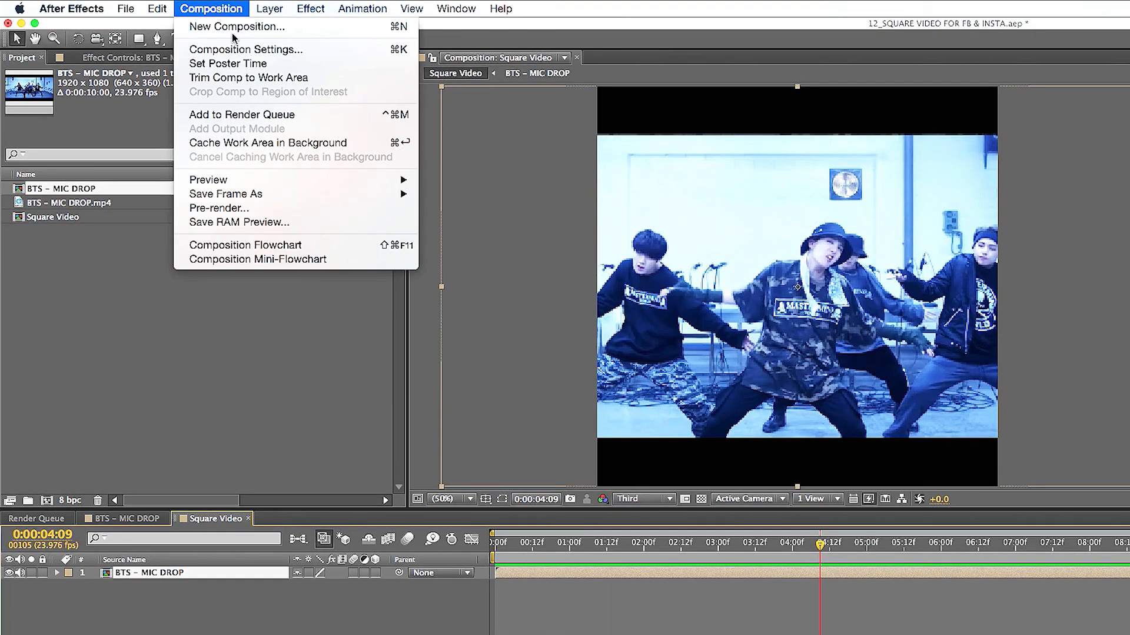
{"action": "left_click", "coordinate": [224, 114]}
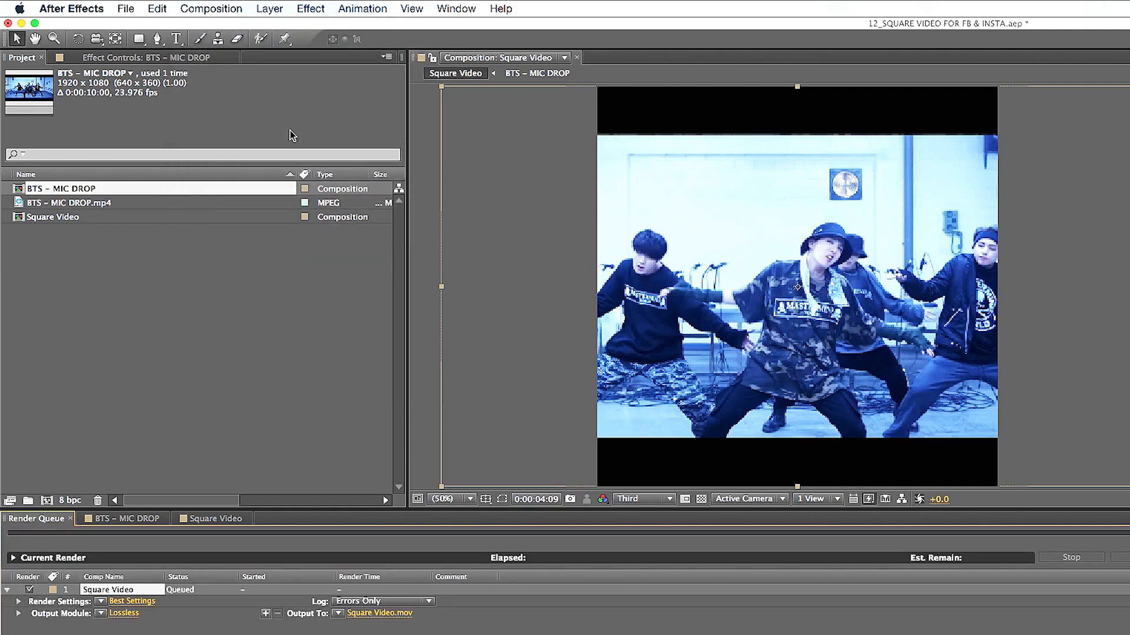
{"action": "left_click", "coordinate": [104, 358]}
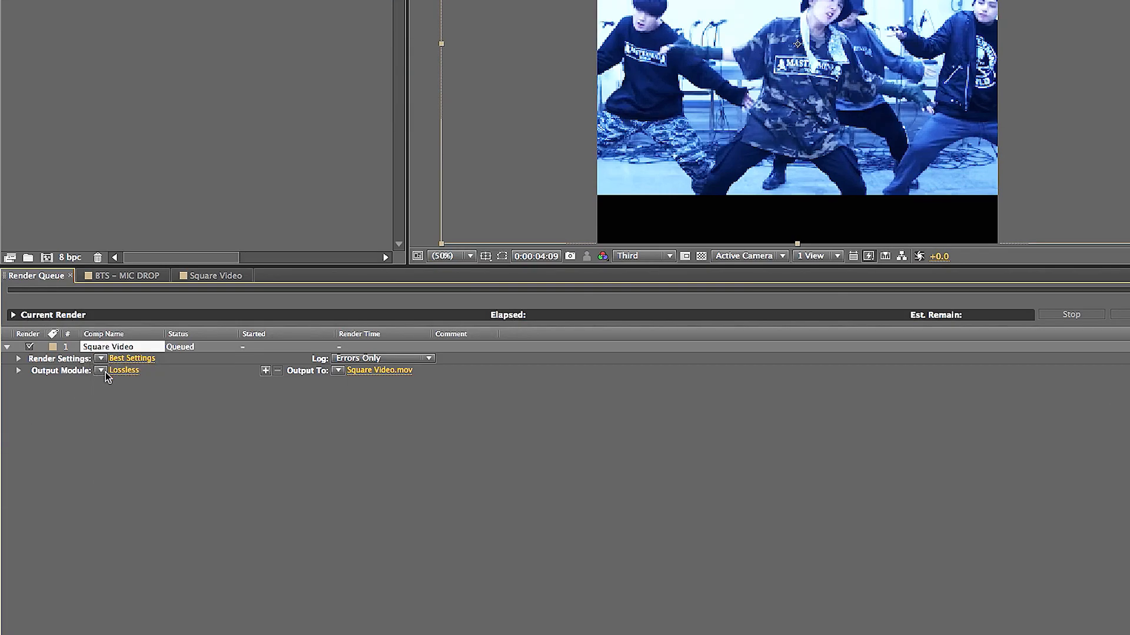
{"action": "left_click", "coordinate": [101, 370]}
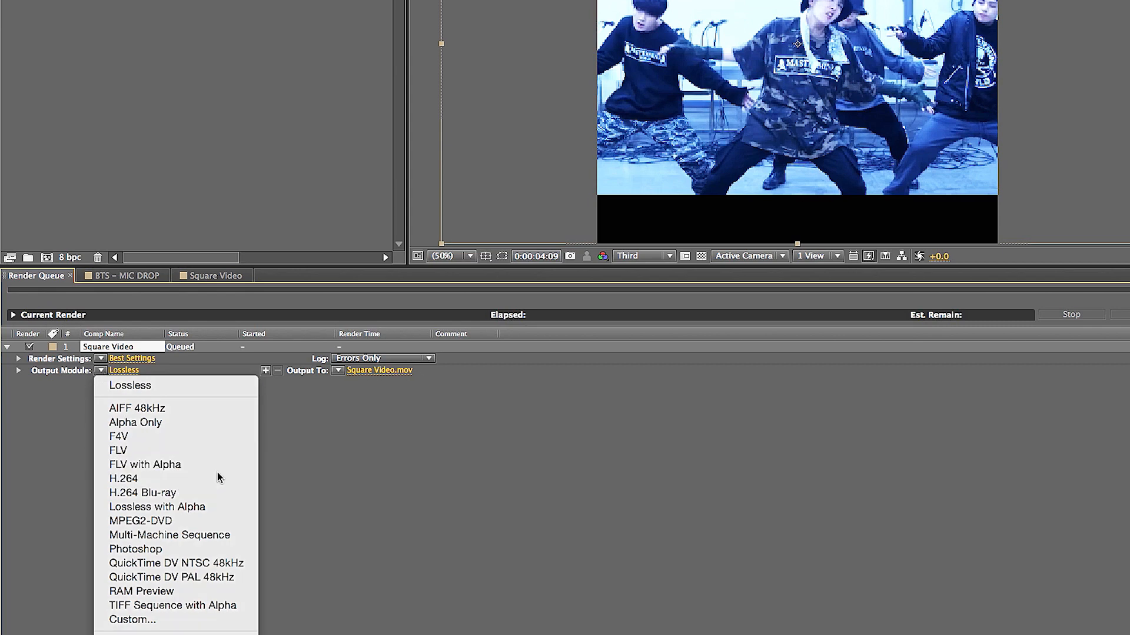
{"action": "left_click", "coordinate": [118, 479]}
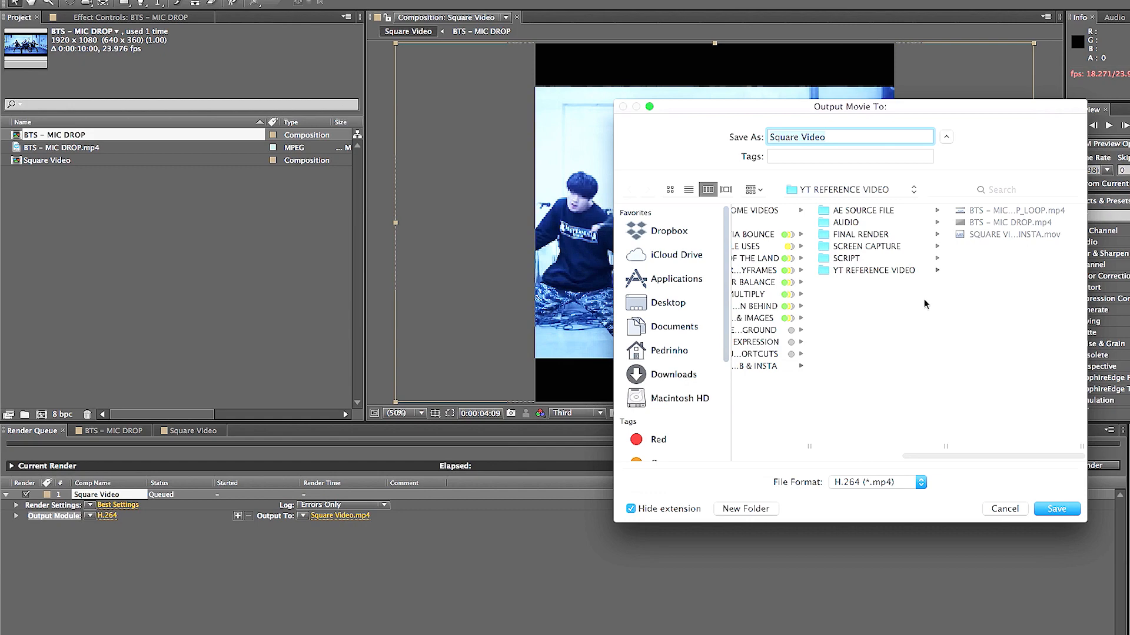
Save the output as Square Video.mp4 and start rendering.
{"action": "left_click", "coordinate": [1056, 509]}
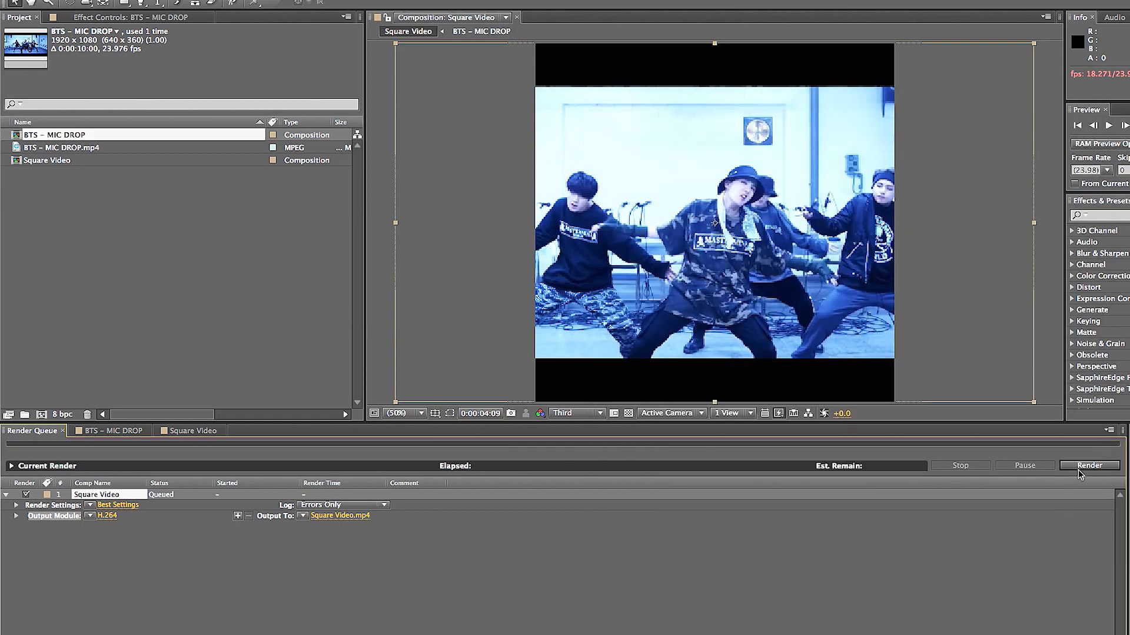
{"action": "left_click", "coordinate": [1089, 465]}
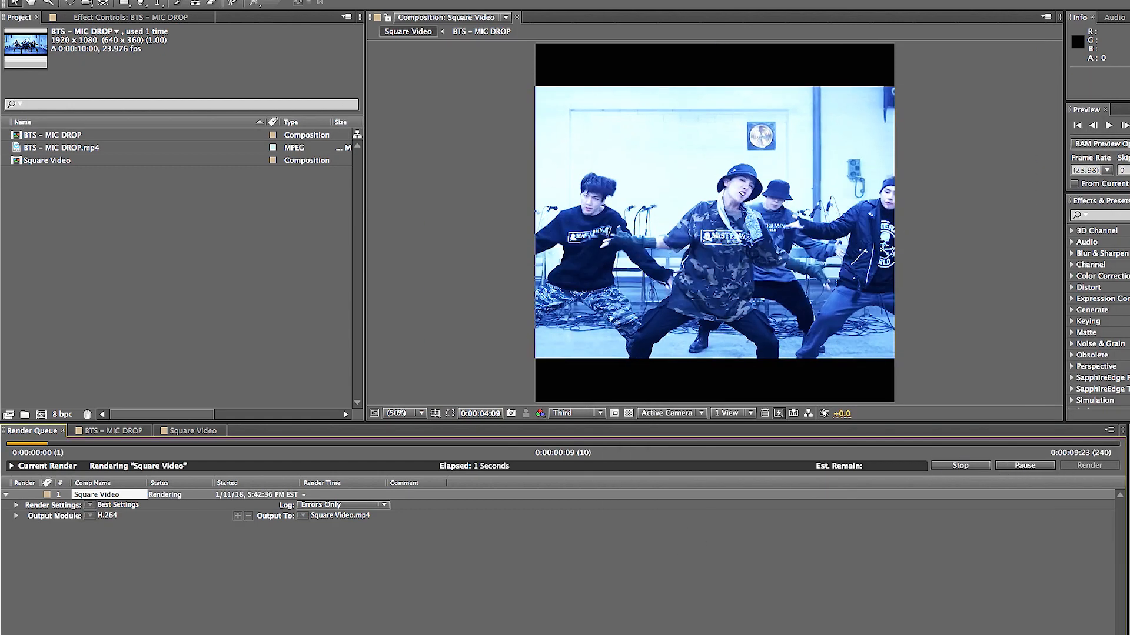